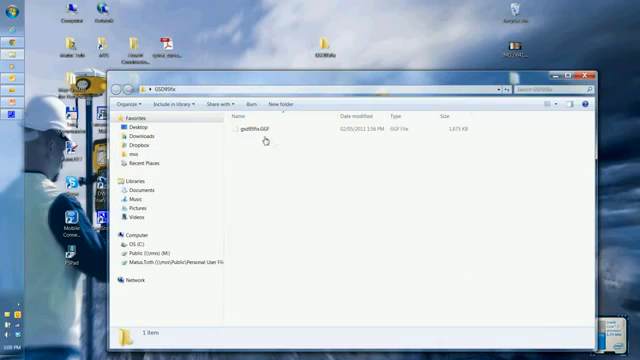
Select the geoid GGF file in the open folder before closing it
left_click(260, 132)
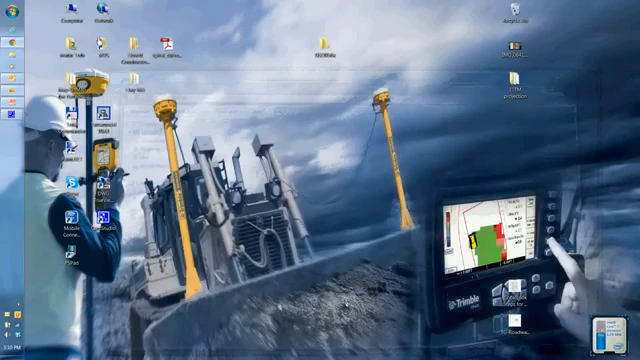
Search the Start menu for 'co' to find the Trimble coordinate tools
left_click(8, 354)
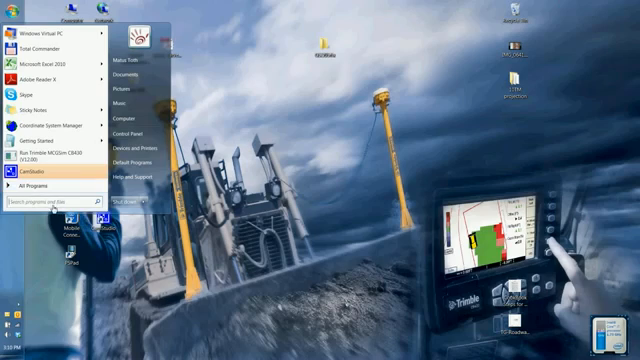
type("co")
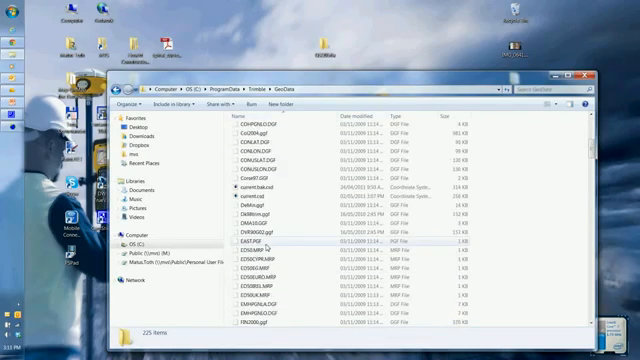
Scroll down the GeoData folder listing to see the geoid files
scroll("down", 3)
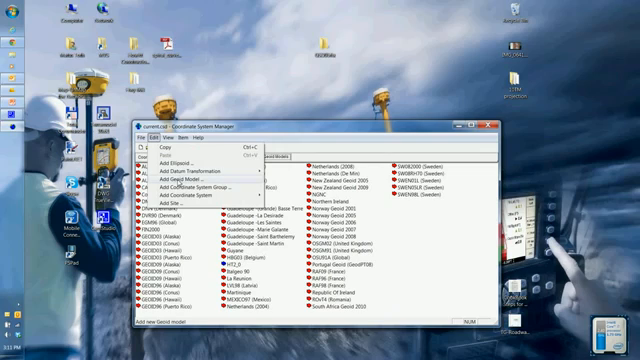
Add the GSB95fix geoid model via Edit > Add Geoid Model and confirm
left_click(184, 188)
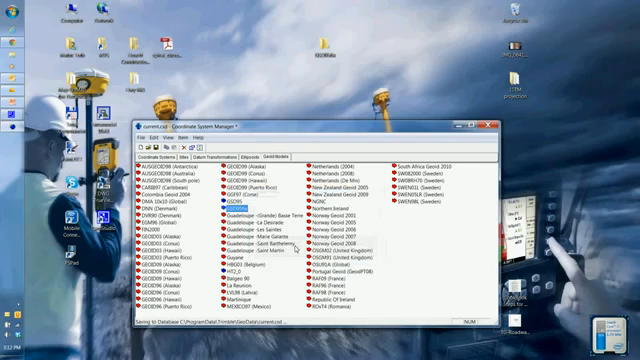
Exit Coordinate System Manager, returning to the desktop
left_click(488, 124)
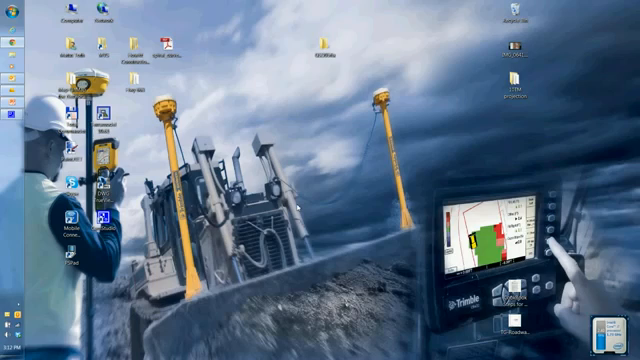